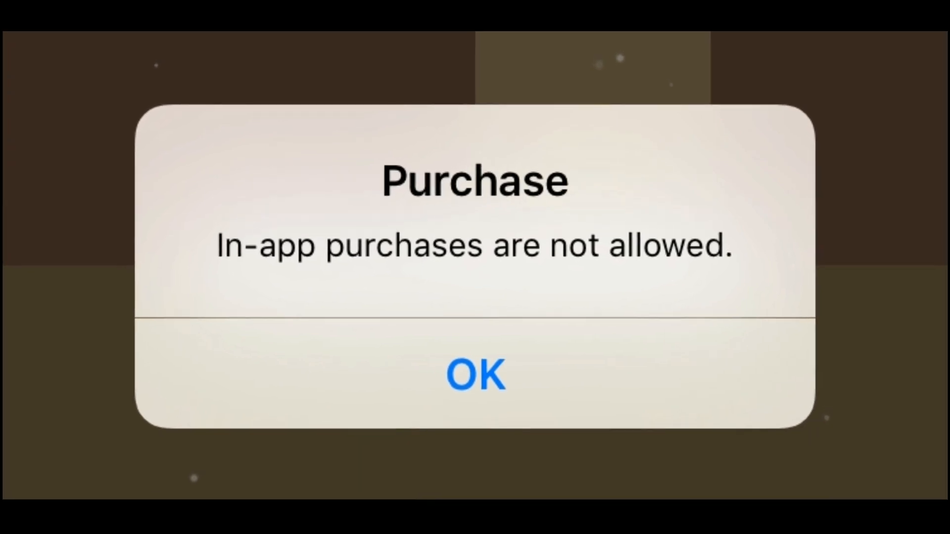
Dismiss the 'In-app purchases are not allowed' alert with OK
left_click(475, 374)
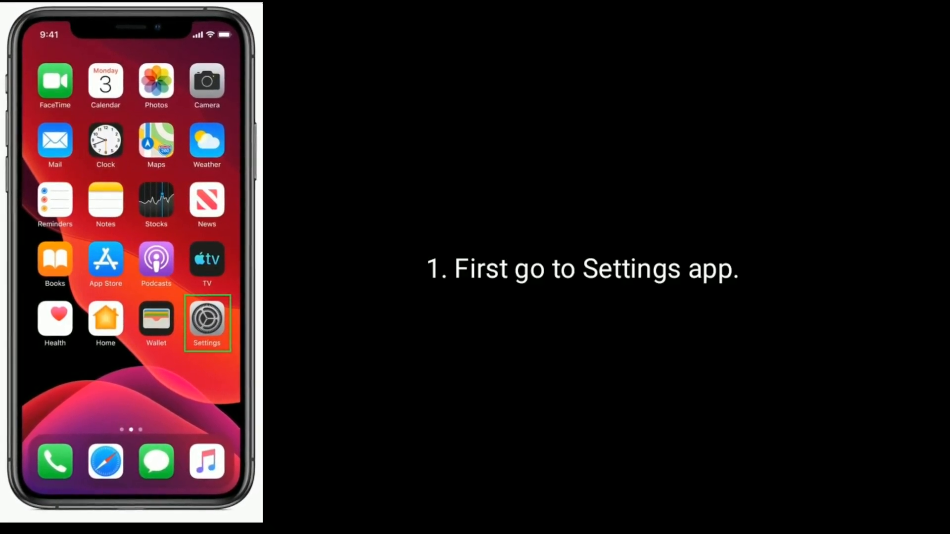
Launch Settings from the home screen and enter Screen Time
left_click(207, 319)
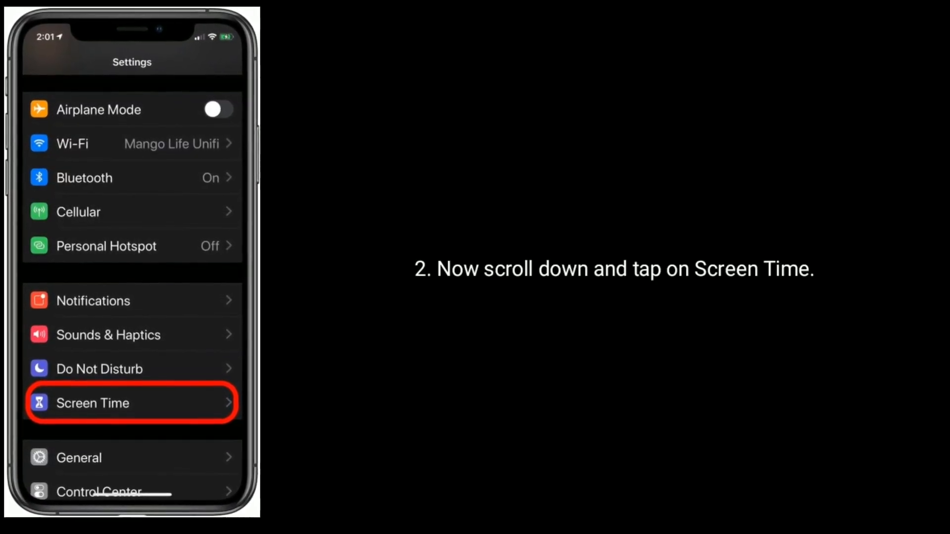
left_click(132, 403)
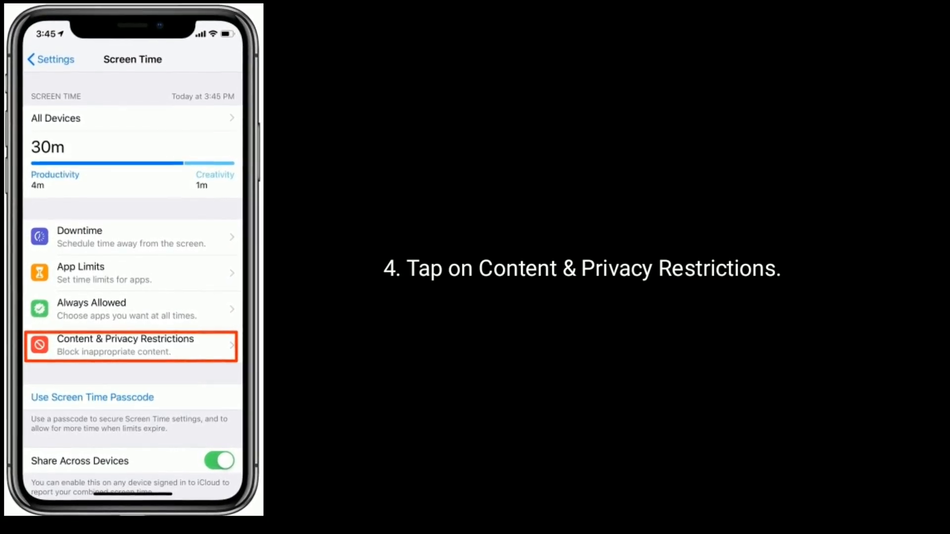
Navigate Content & Privacy Restrictions > iTunes & App Store Purchases > In-app Purchases
left_click(130, 346)
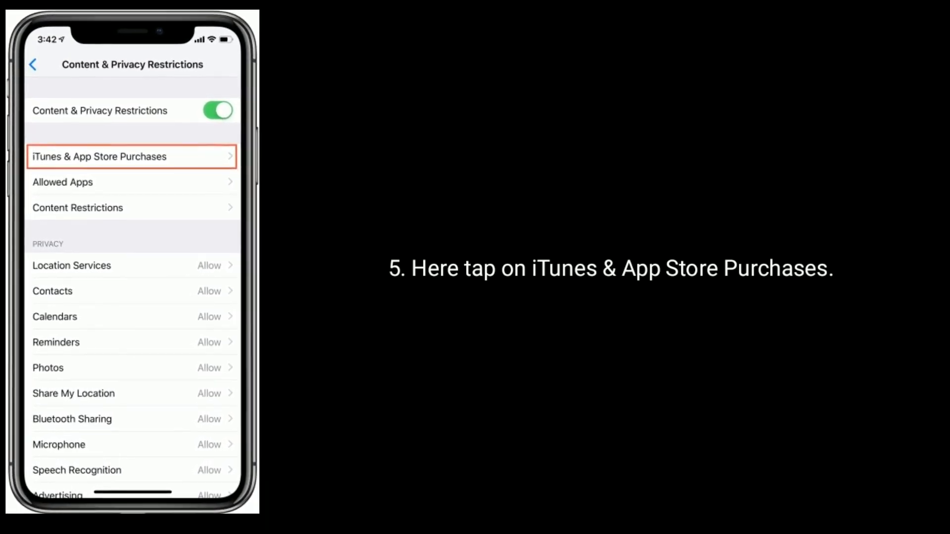
left_click(132, 157)
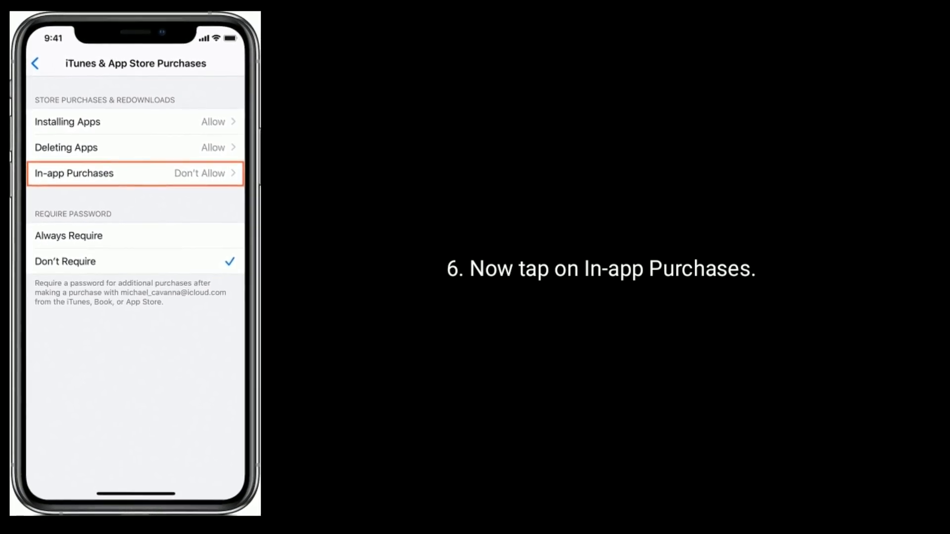
left_click(134, 173)
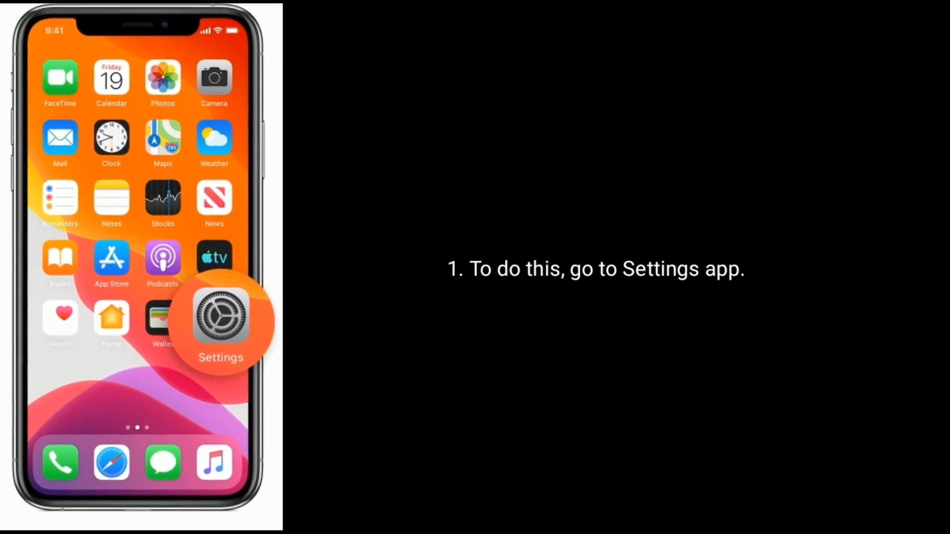
Relaunch Settings to its main list for the second walkthrough
left_click(221, 317)
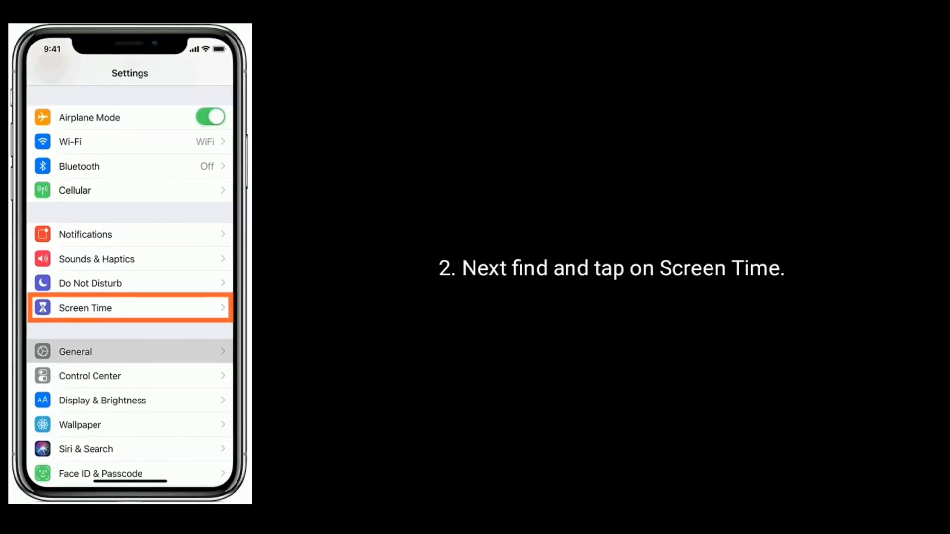